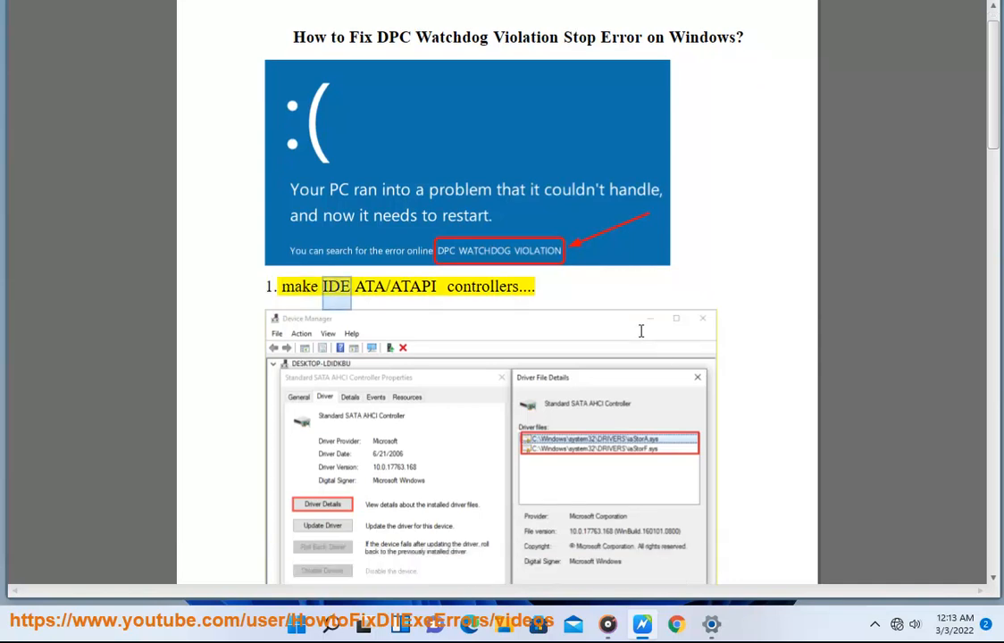
- Locate the Standard SATA AHCI Controller under IDE ATA/ATAPI controllers in Device Manager
scroll(down, 3)
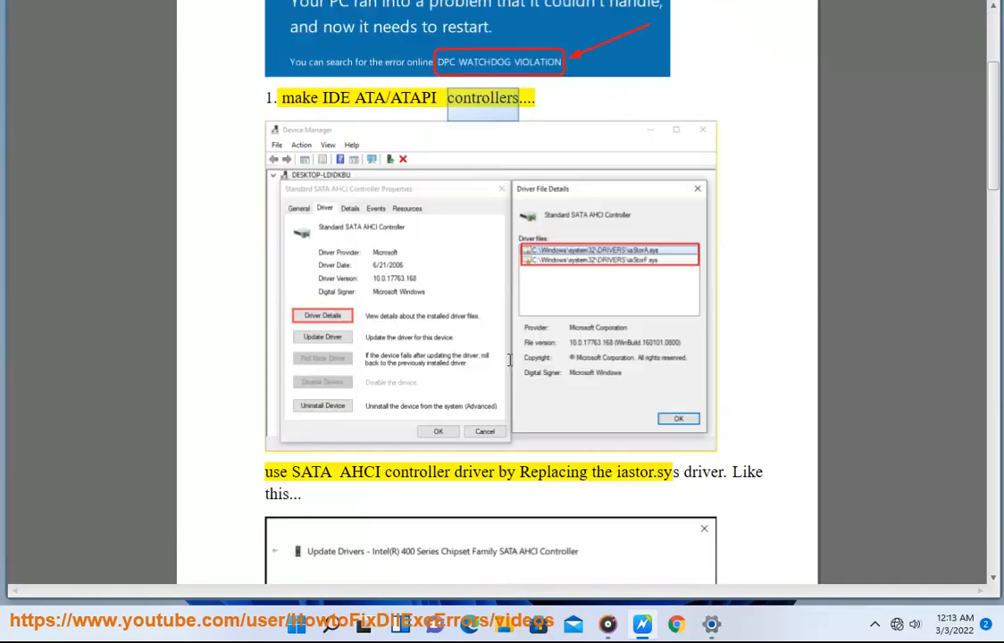
scroll(down, 3)
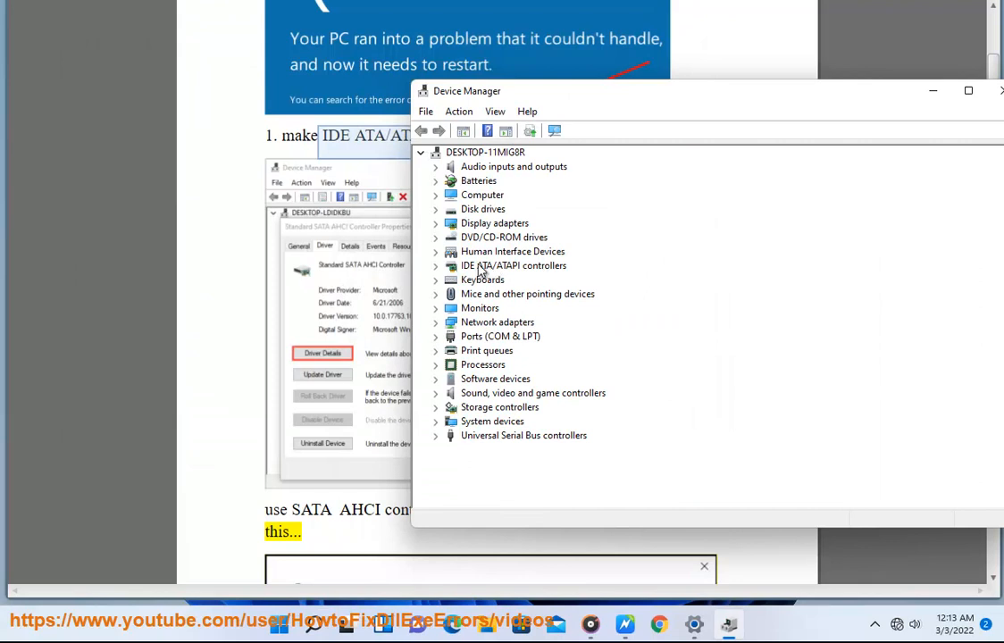
click(436, 264)
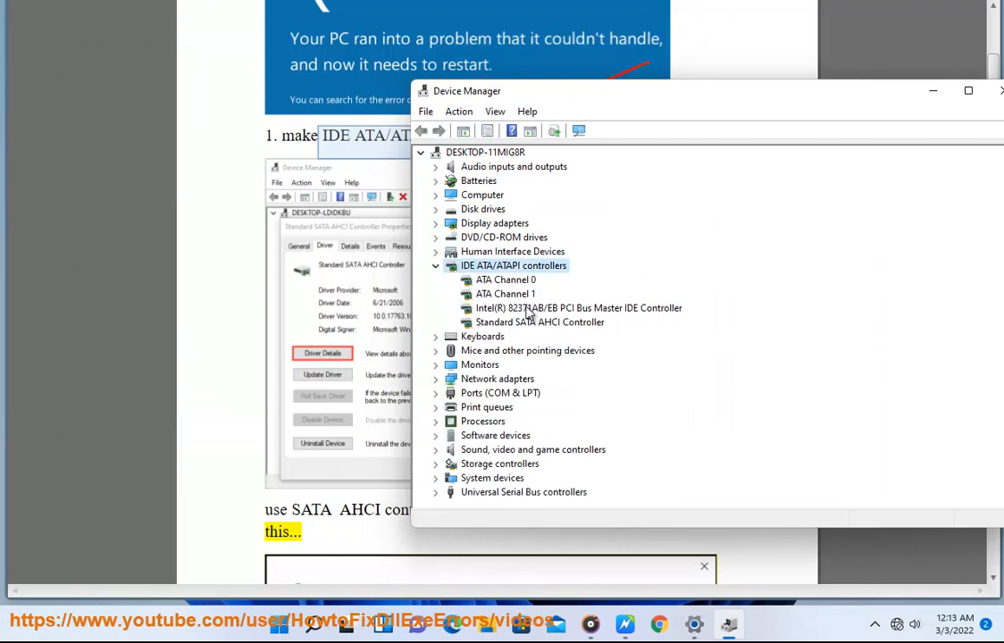
click(539, 321)
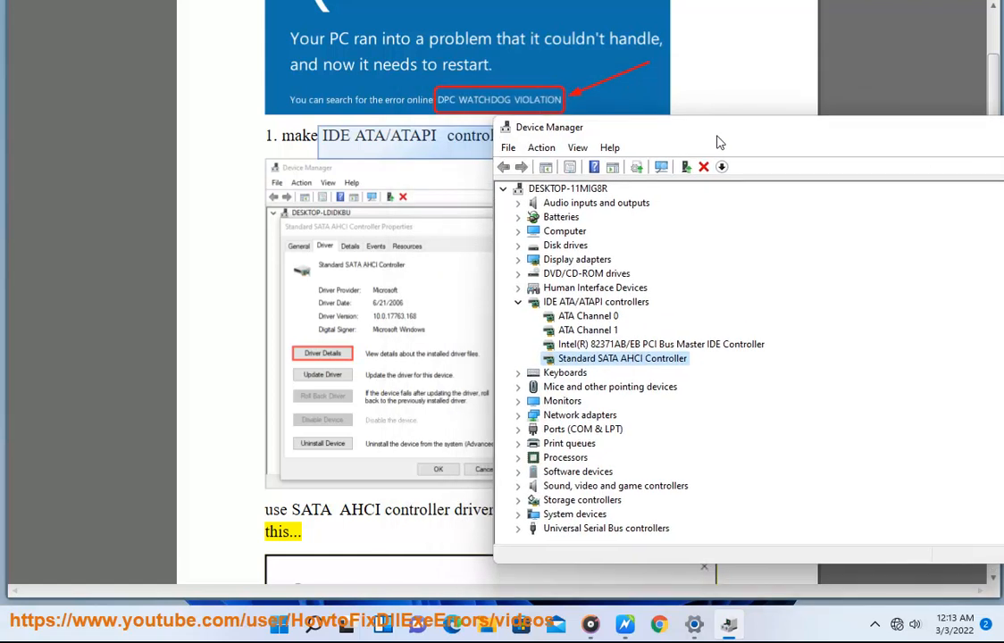
- Update its driver manually, choosing the Standard SATA AHCI Controller driver from this computer
right_click(622, 357)
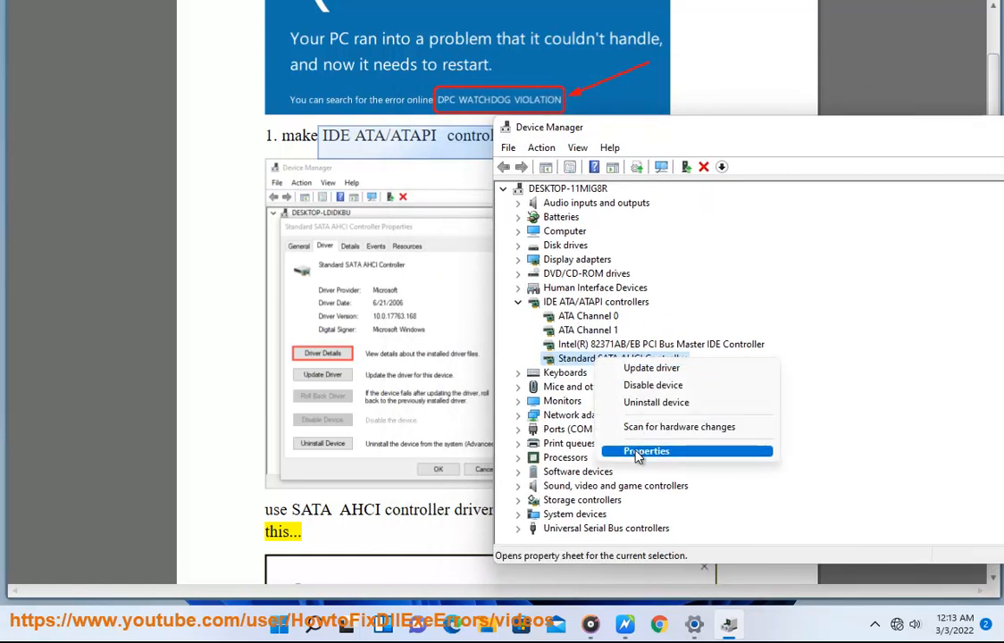
click(650, 368)
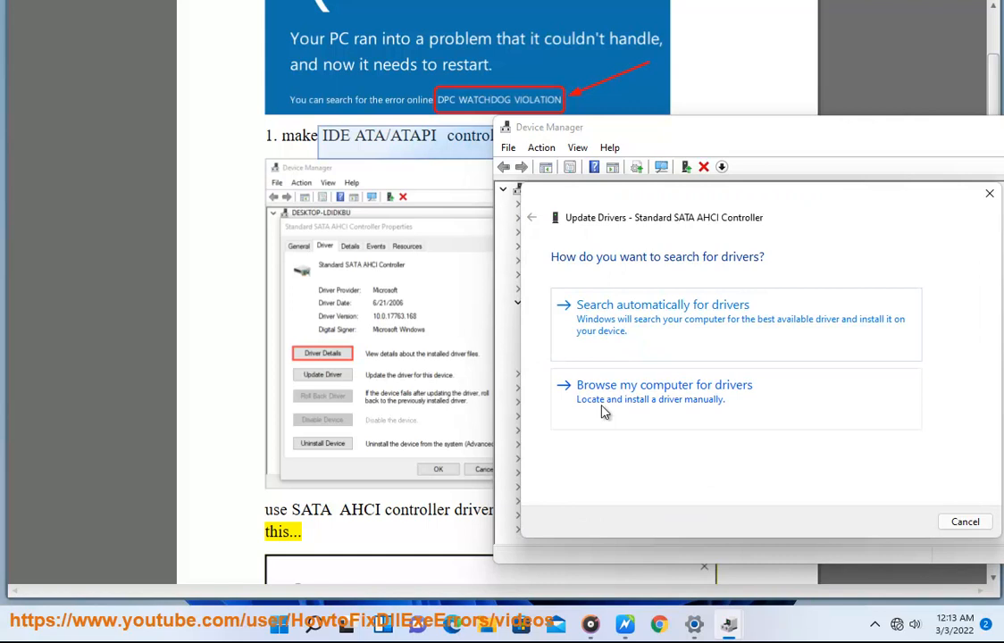
click(665, 385)
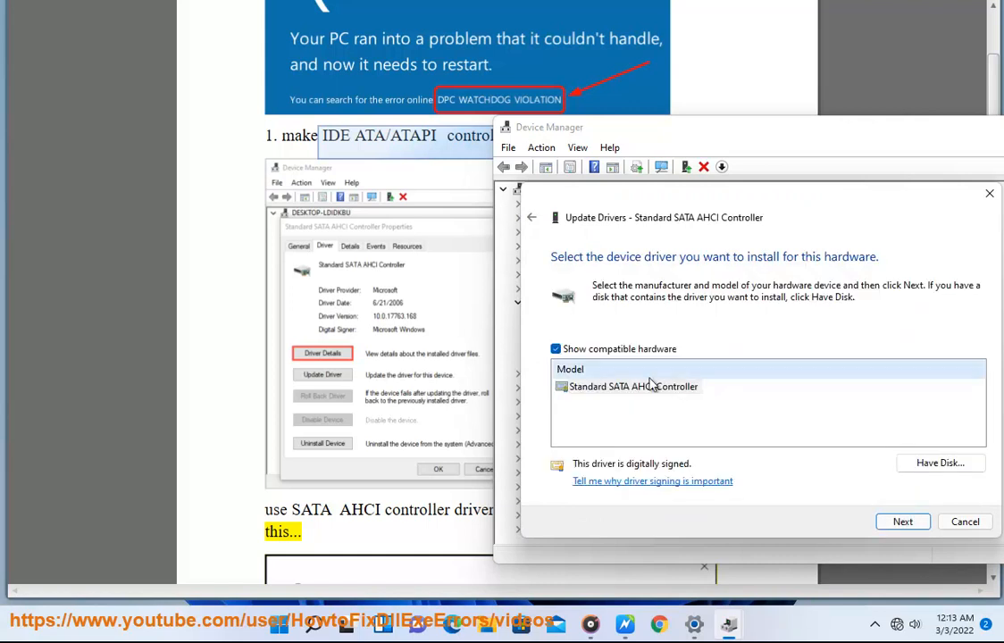
click(632, 386)
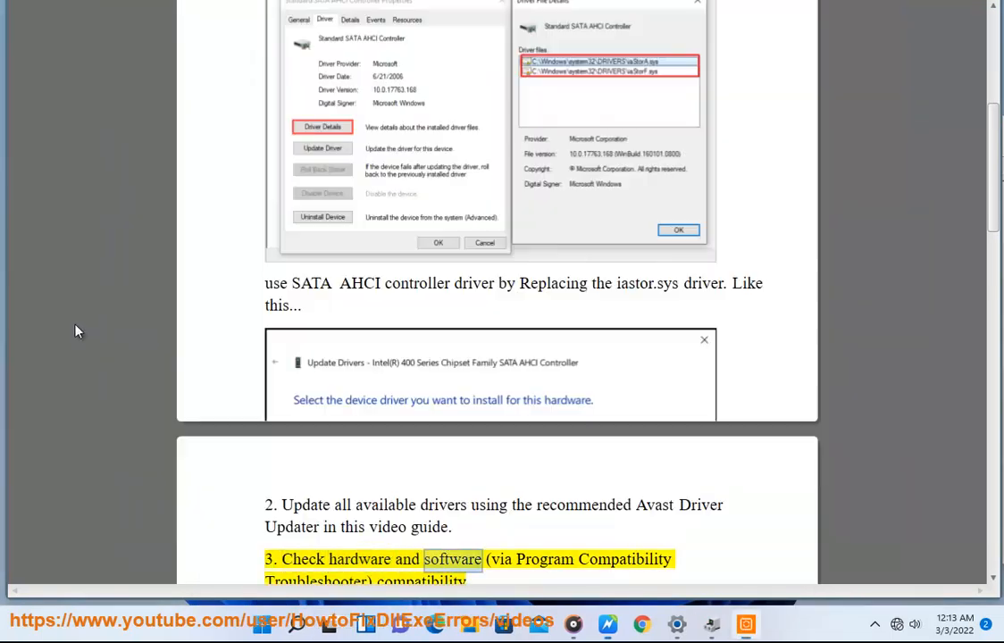
scroll(down, 3)
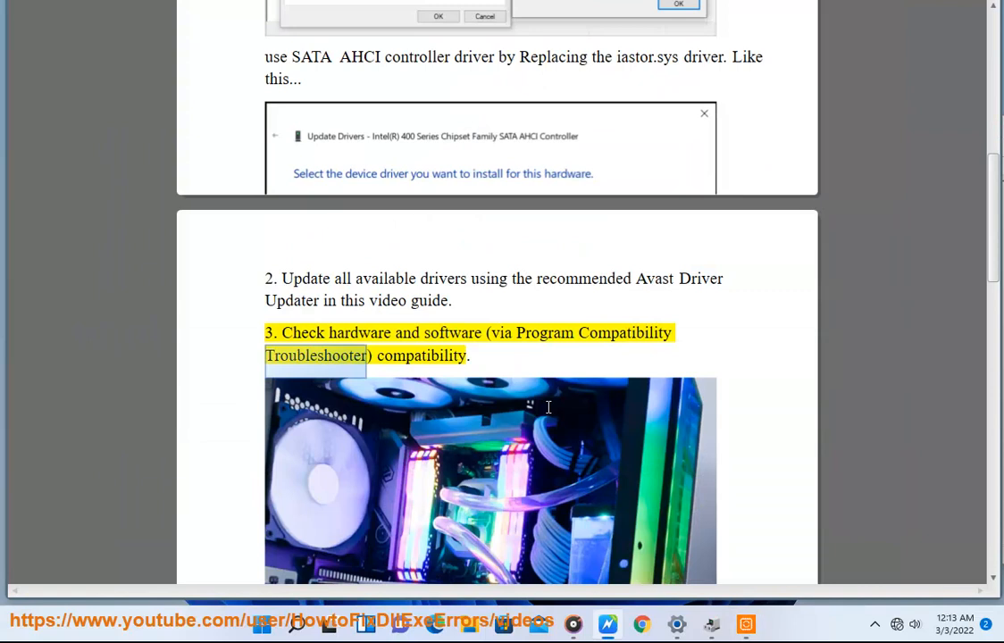
scroll(down, 3)
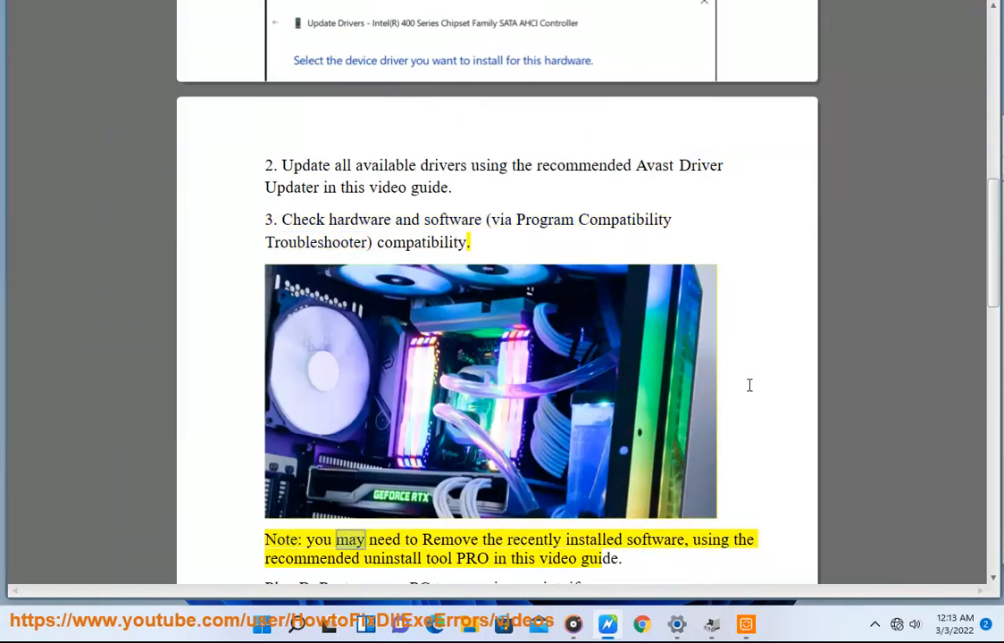
double_click(654, 540)
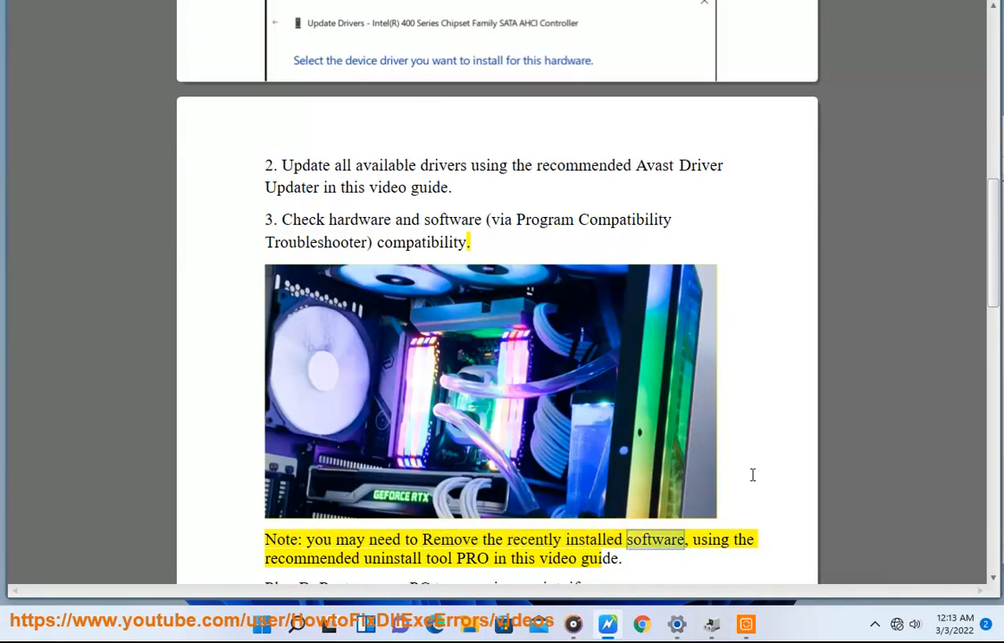
double_click(557, 557)
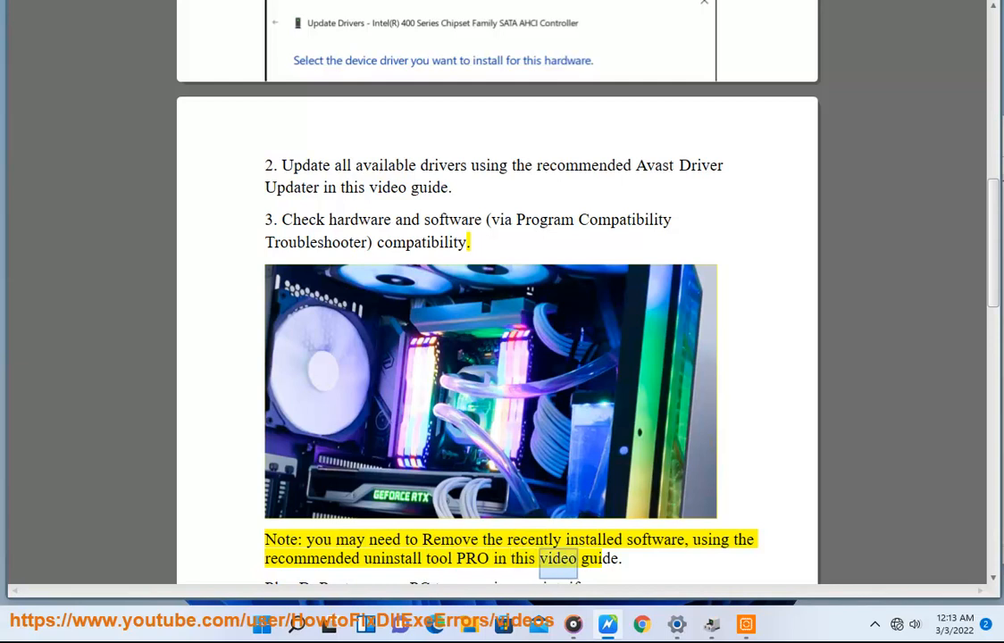
scroll(down, 3)
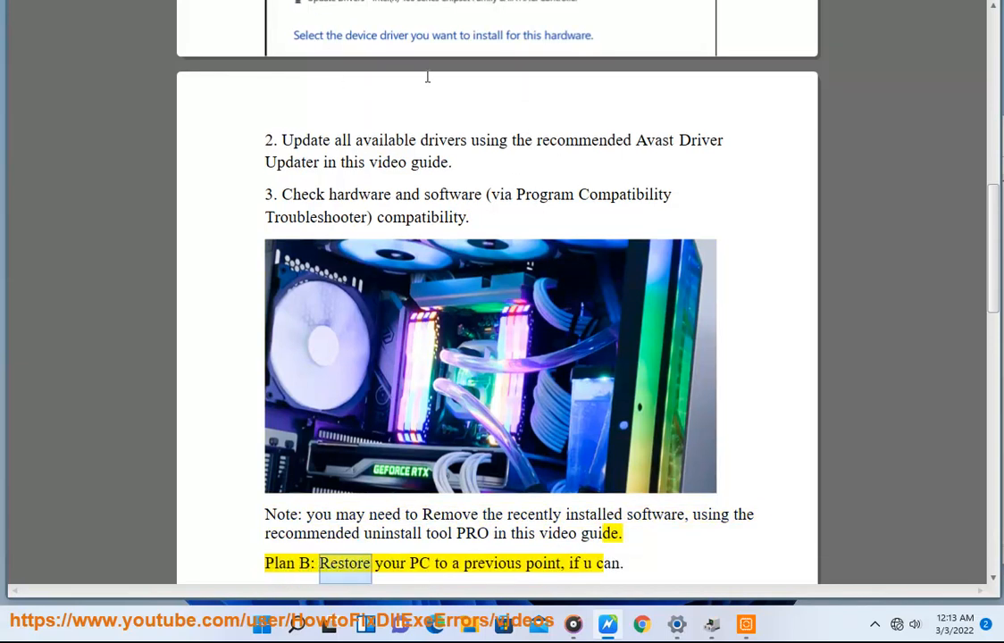
double_click(361, 193)
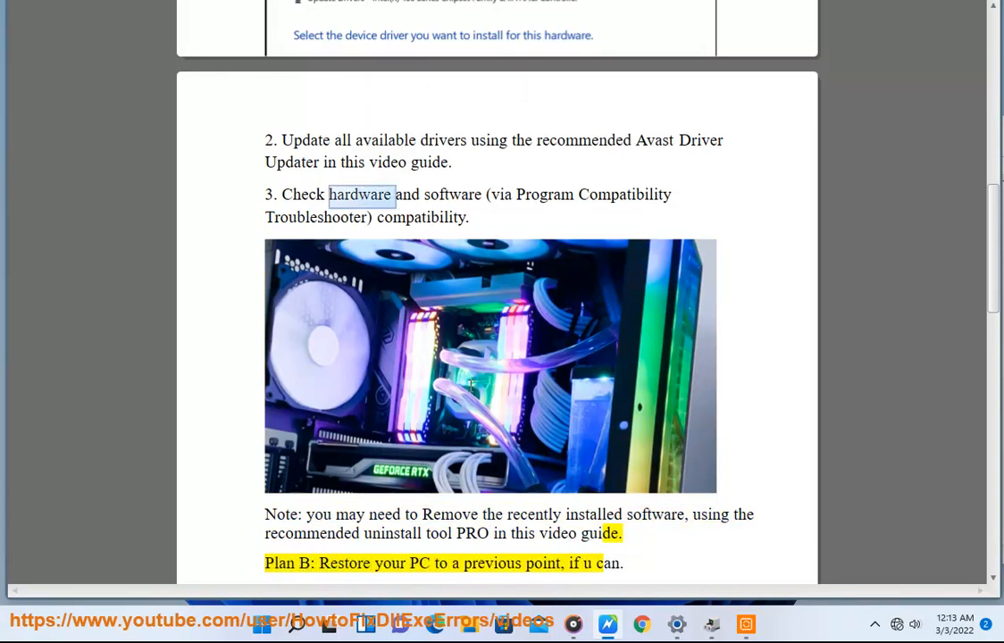
double_click(429, 160)
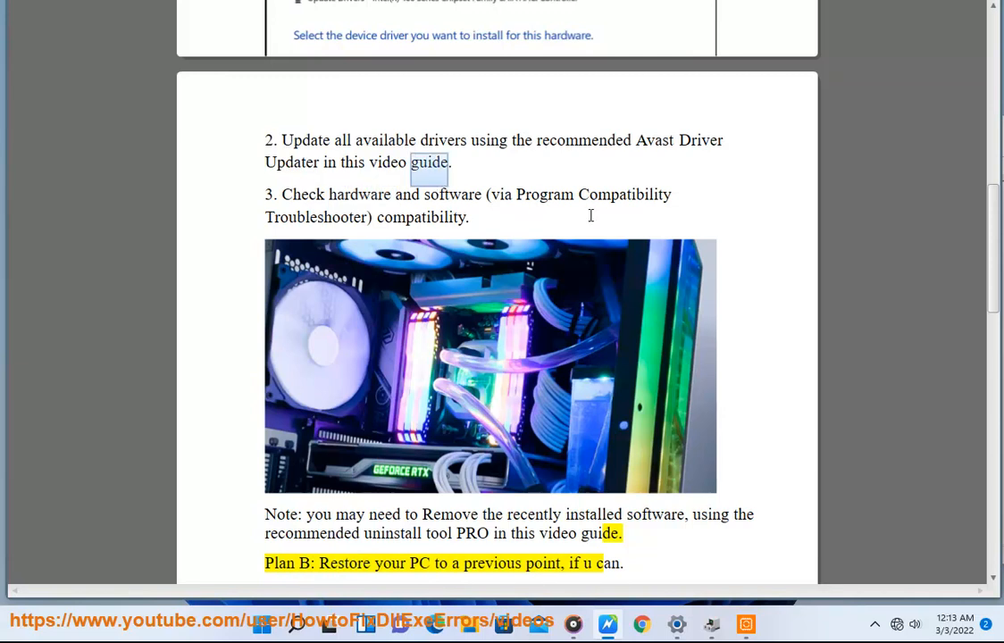
drag(518, 193, 366, 218)
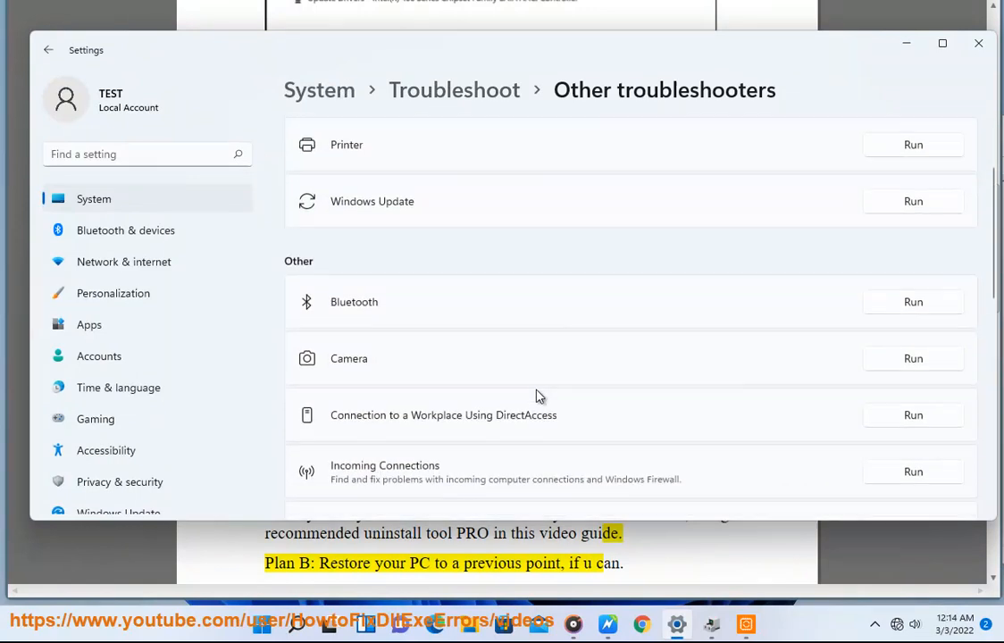
- Scroll the Other troubleshooters list to Program Compatibility Troubleshooter
scroll(down, 3)
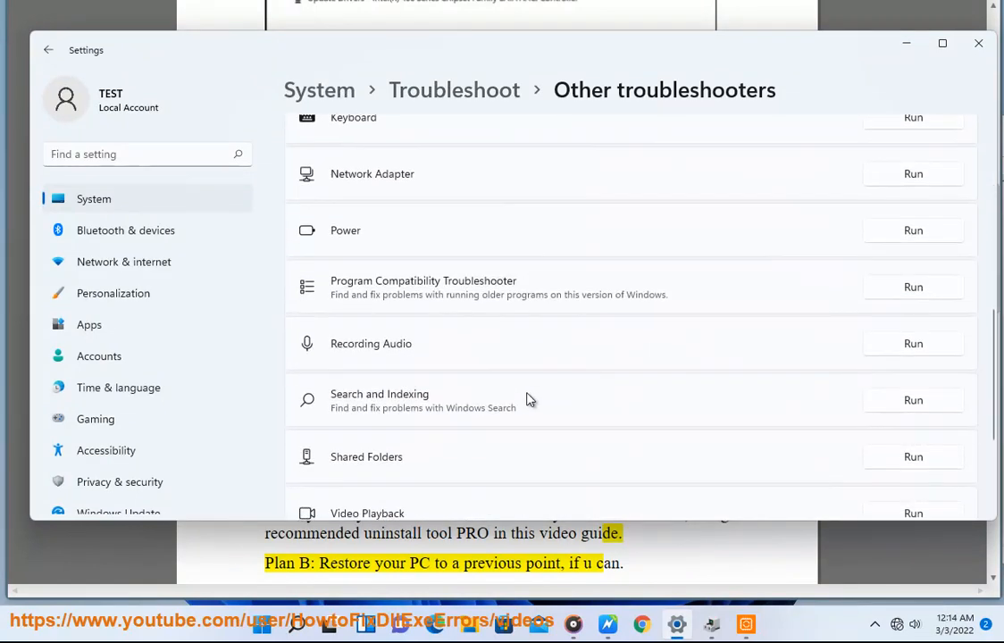
mouse_move(861, 43)
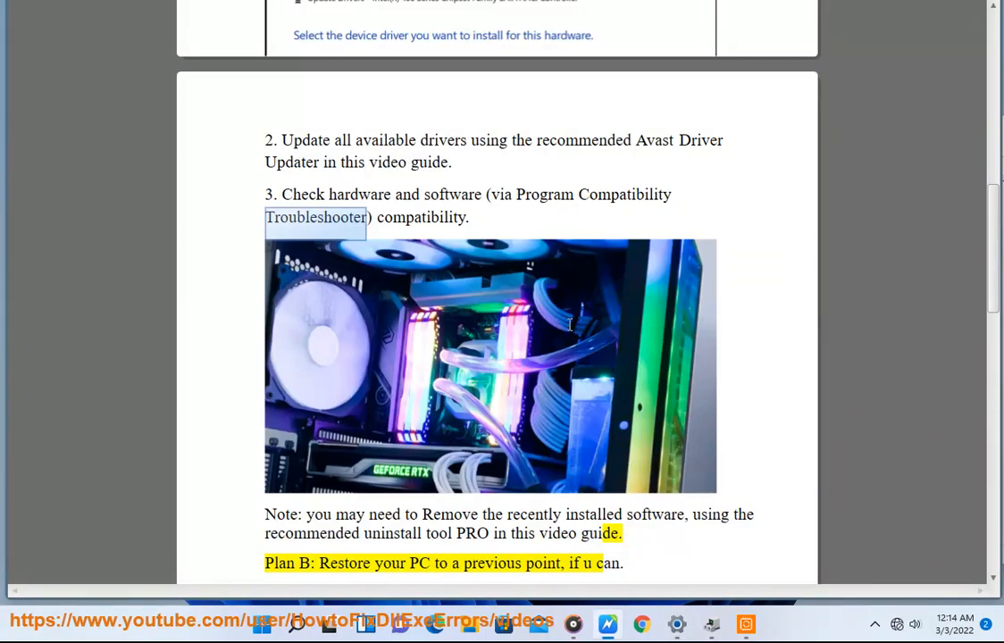
- Search Windows for 'Command Prompt' and launch Control Panel from the results
scroll(down, 3)
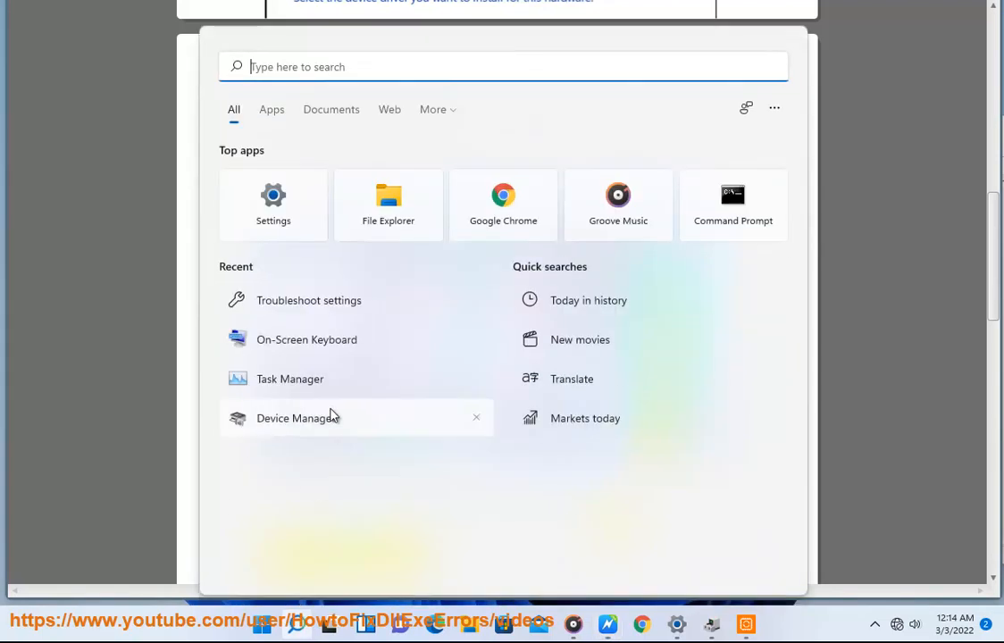
text(Command Prompt)
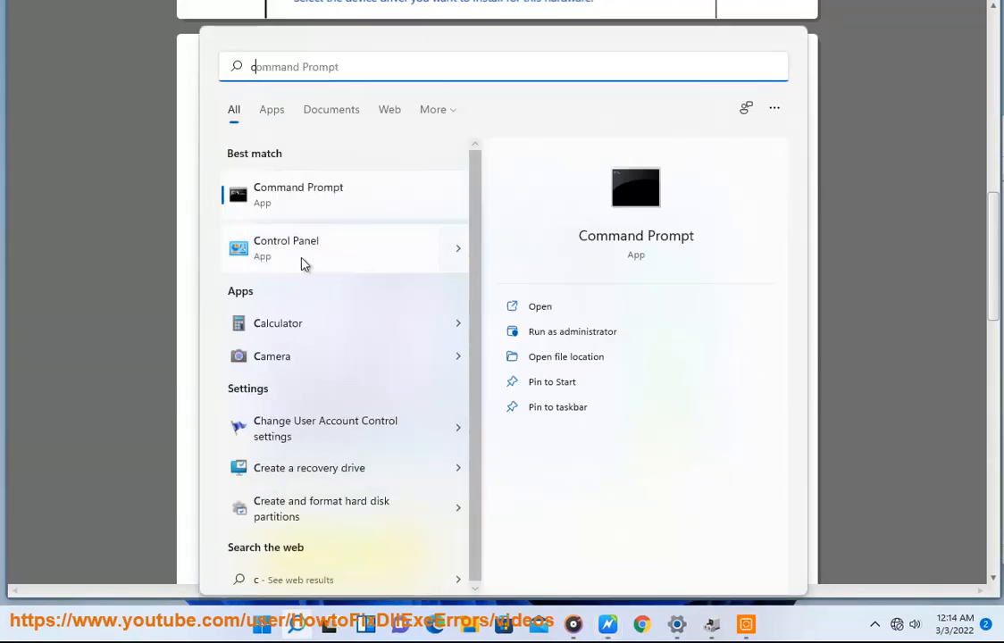
click(303, 246)
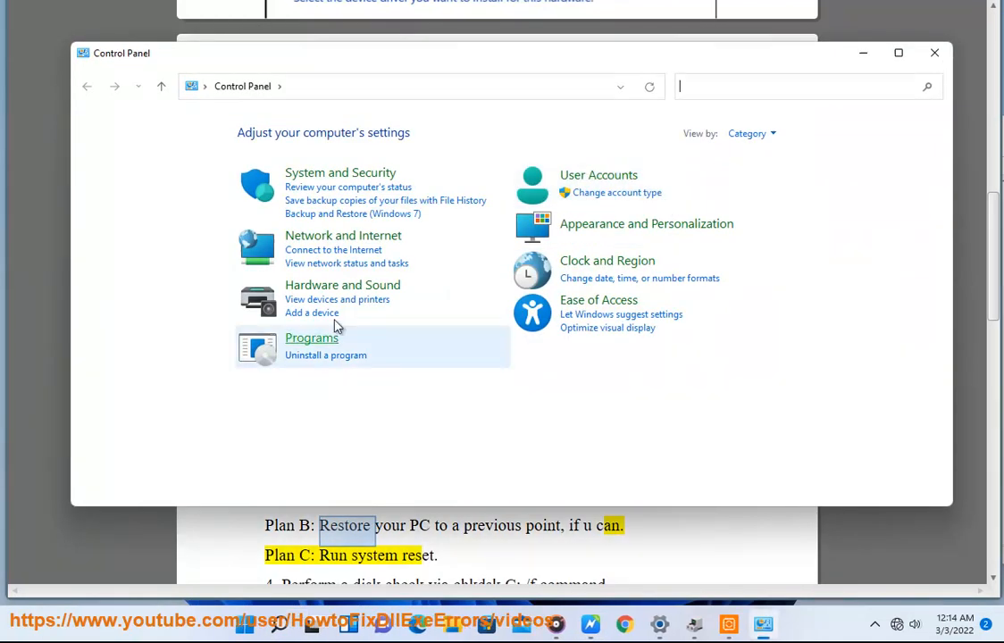
- Show Backup and Restore (Windows 7), which reports no backup to restore from
click(354, 215)
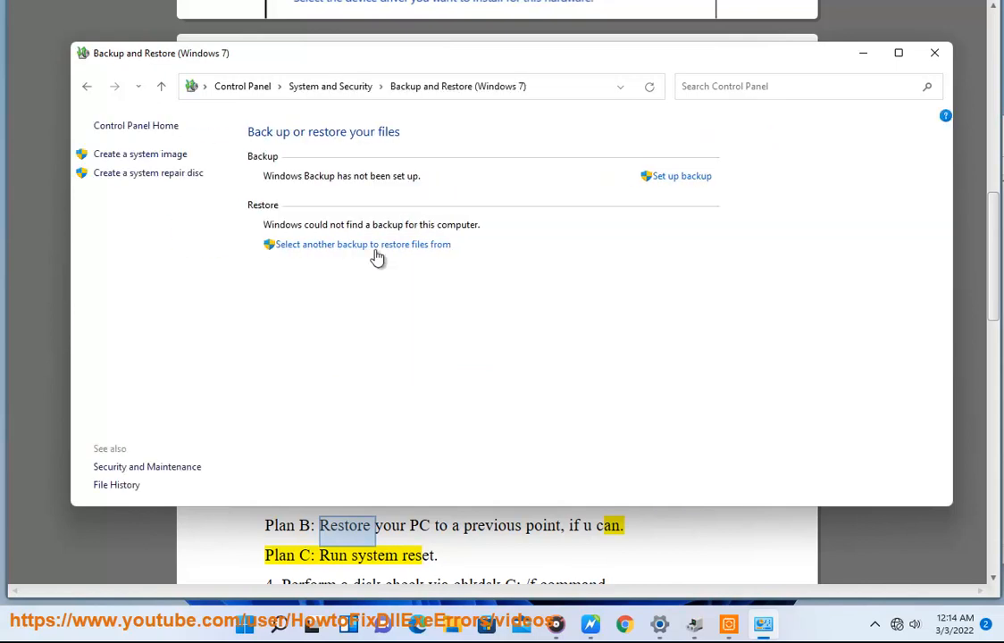
click(931, 52)
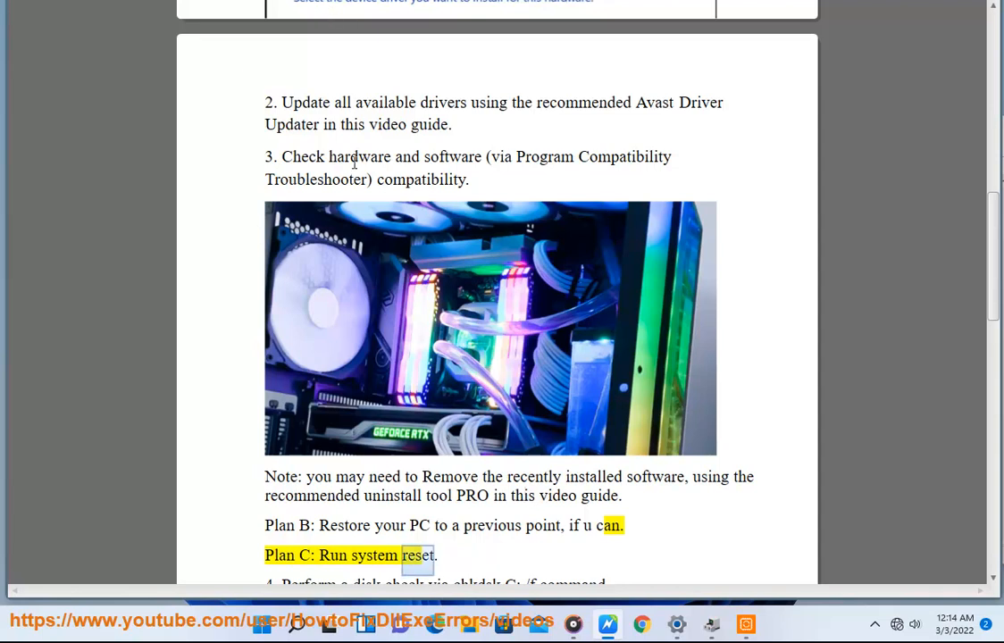
scroll(down, 3)
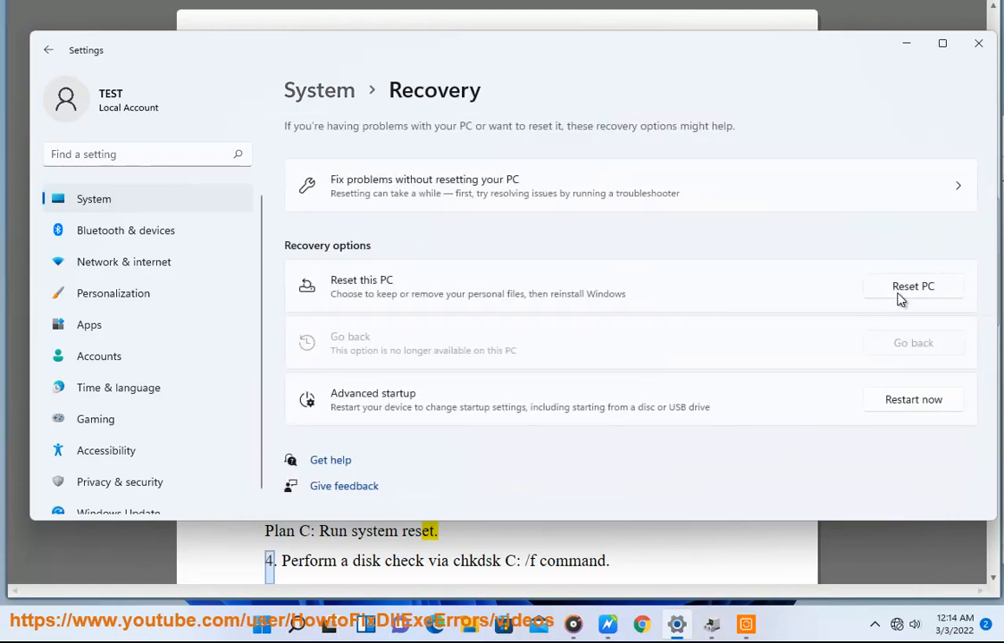
- Start the Reset this PC wizard to the reinstall choice, then back out to Recovery
click(913, 286)
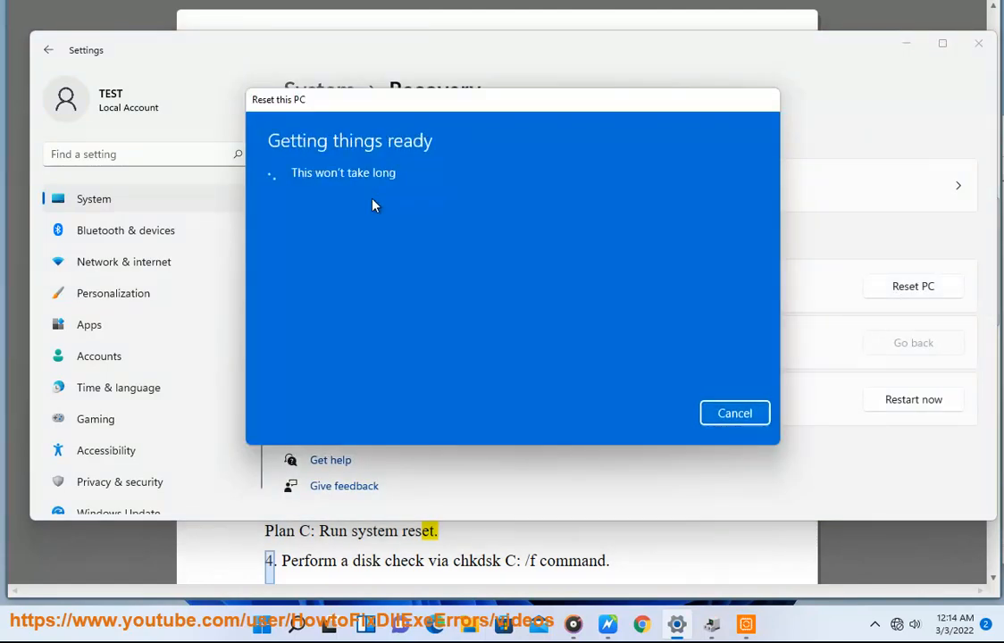
mouse_move(545, 277)
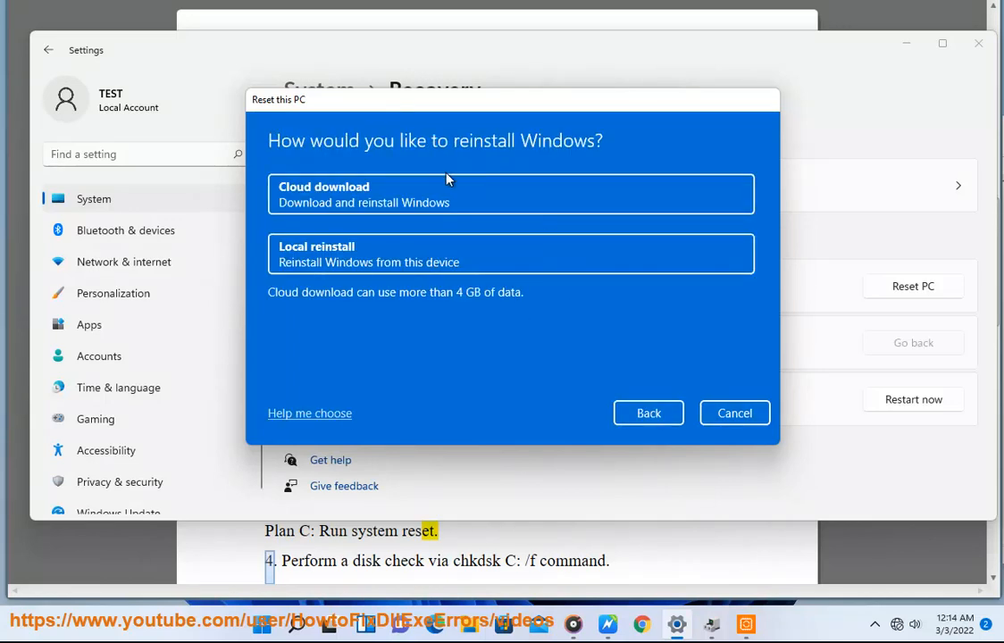
mouse_move(461, 489)
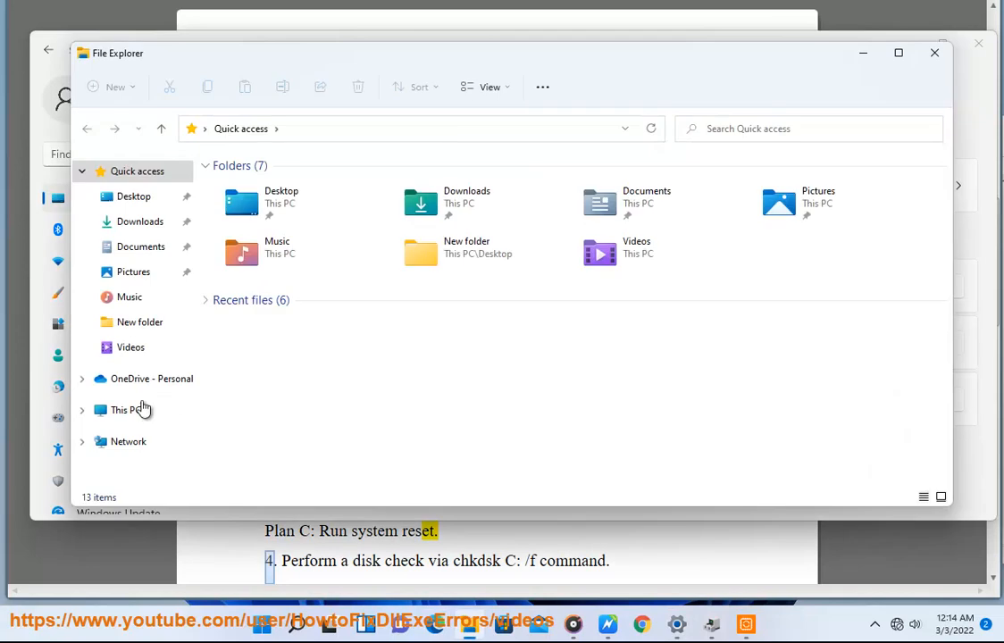
click(125, 409)
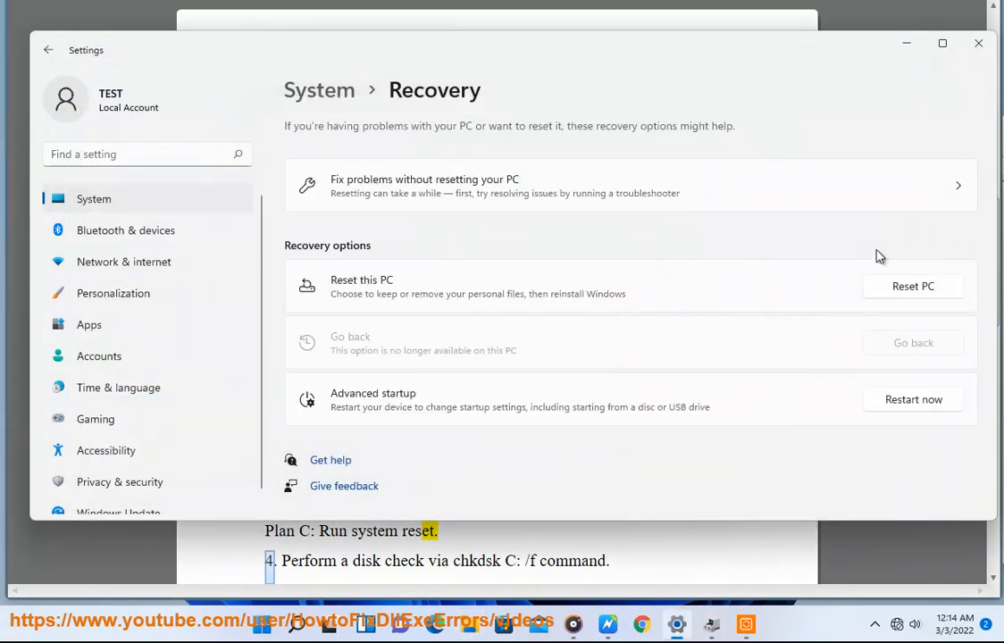
click(970, 43)
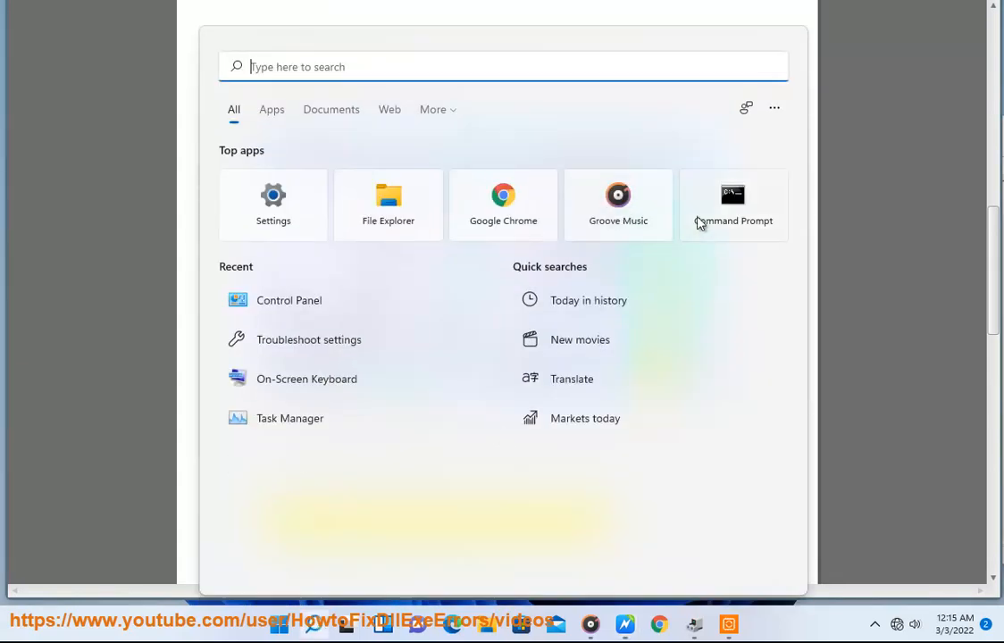
- Launch an administrator Command Prompt at system32, ready for the chkdsk step
click(732, 204)
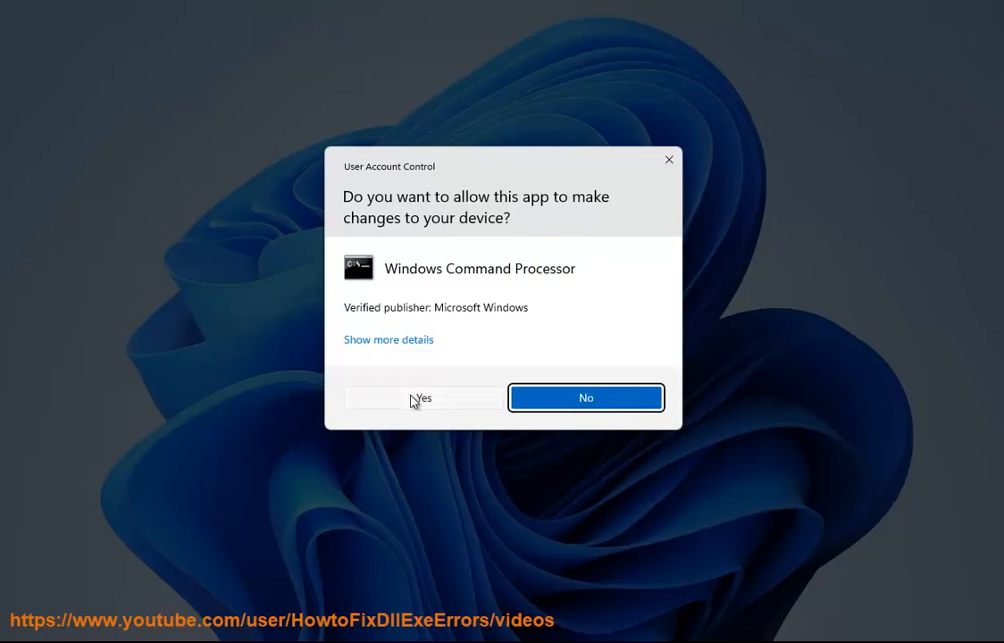
click(422, 396)
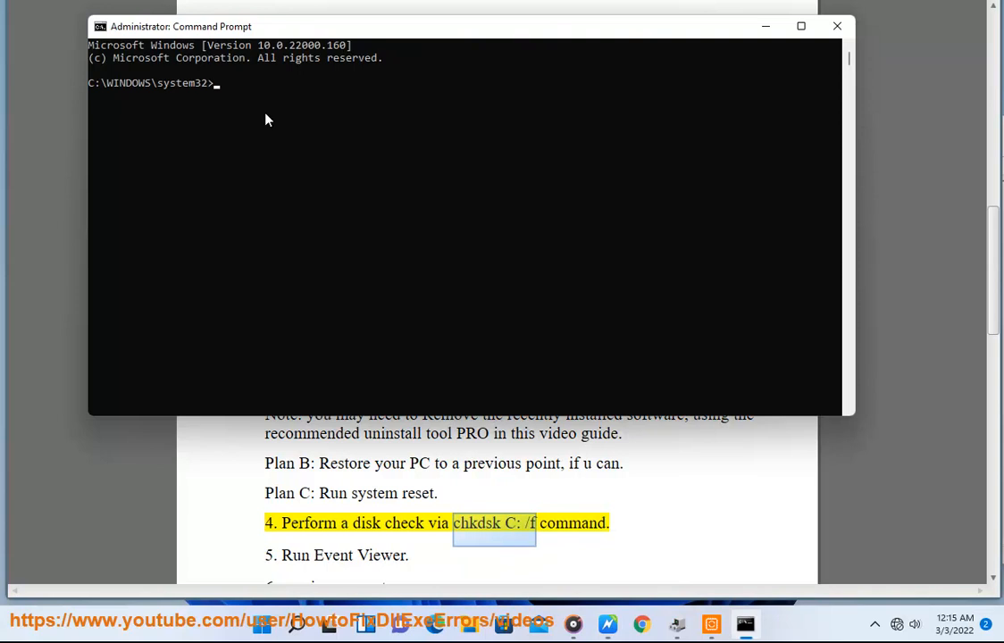
click(836, 25)
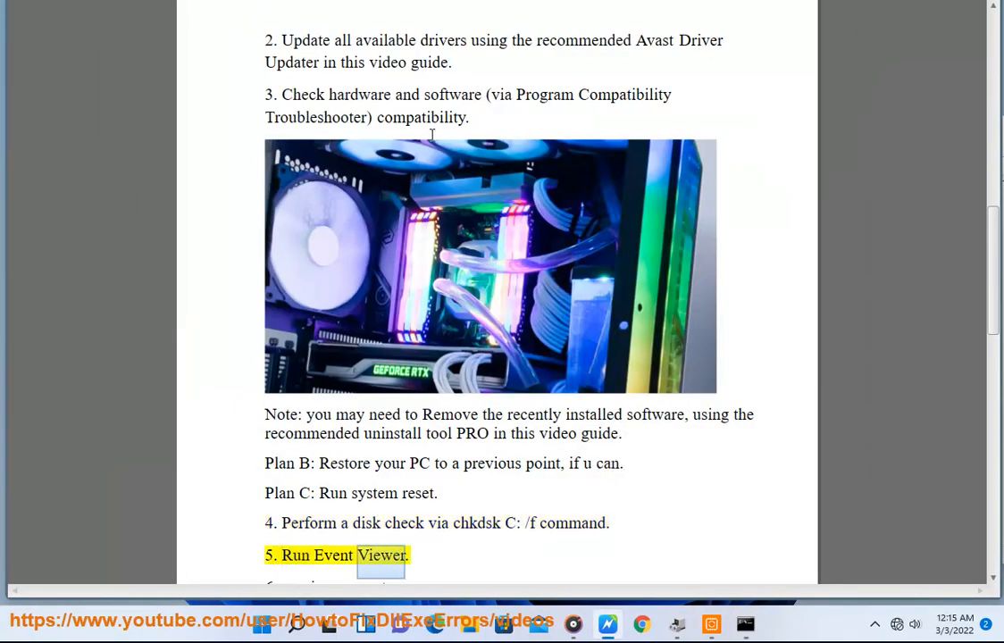
- Scroll the Word guide to step 5, Run Event Viewer
scroll(down, 3)
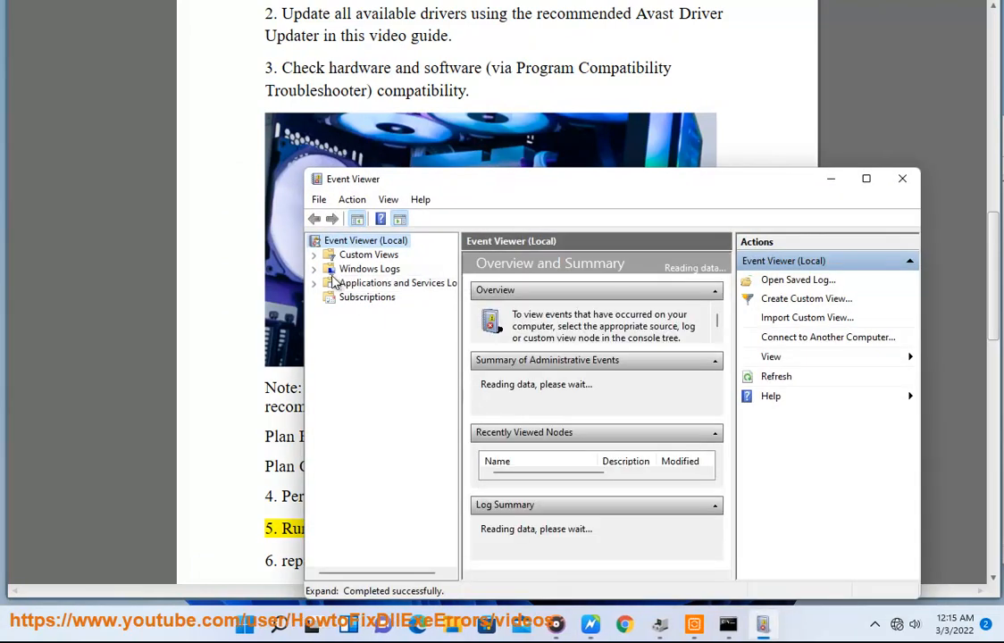
- View the System log of 3,102 events under Windows Logs, then close Event Viewer
click(370, 268)
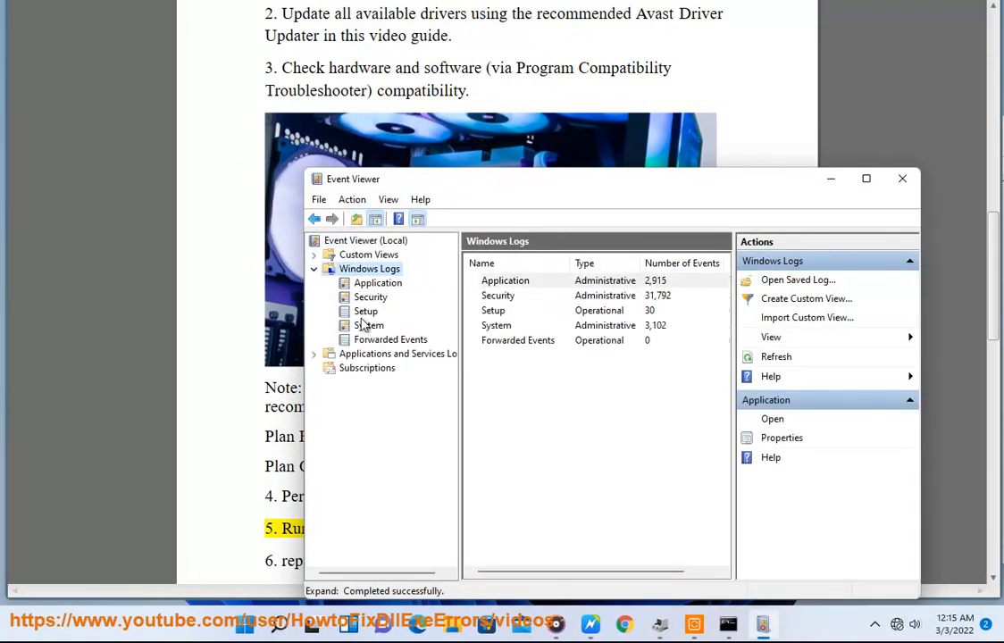
click(368, 325)
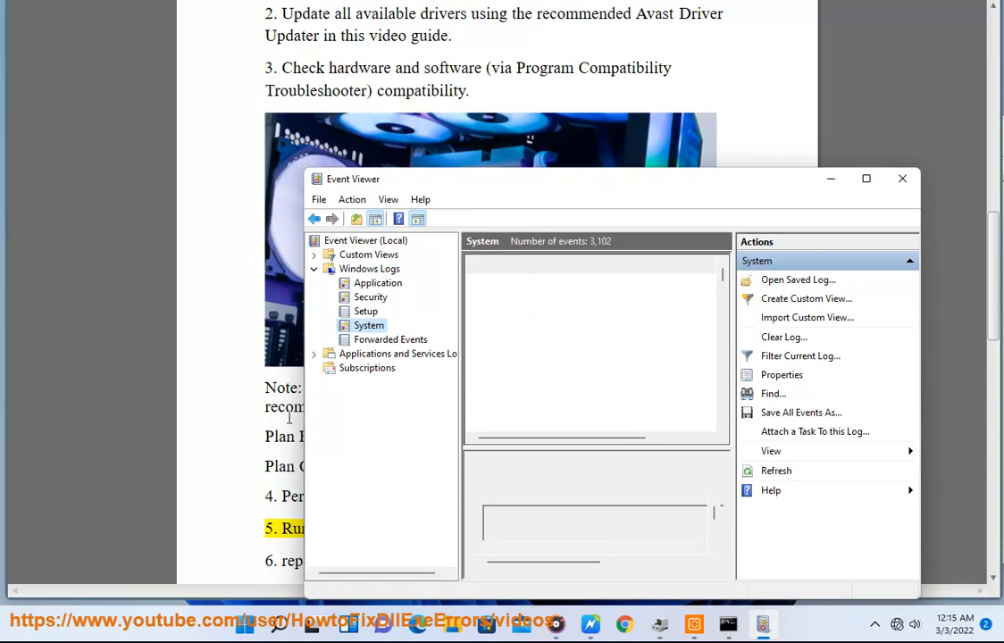
click(902, 179)
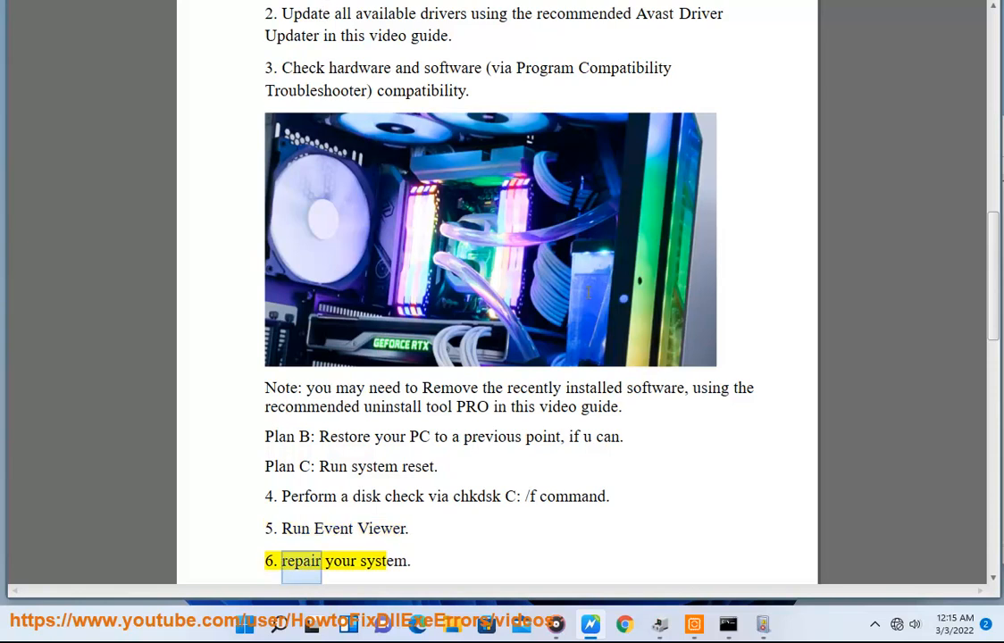
- Scroll past the sfc and DISM commands to step 7 and select the word BIOS
scroll(down, 3)
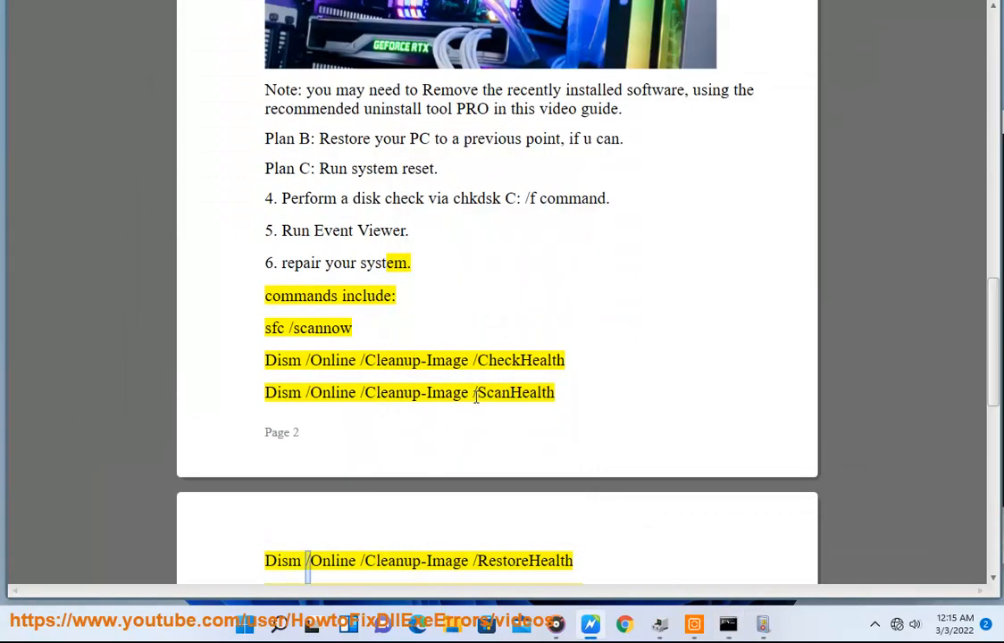
scroll(down, 3)
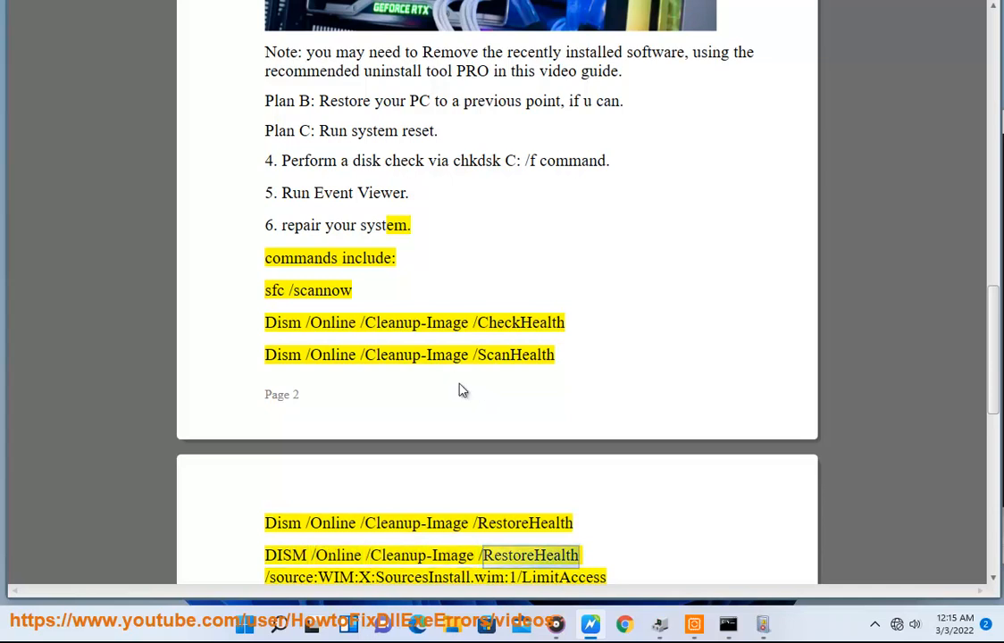
scroll(down, 3)
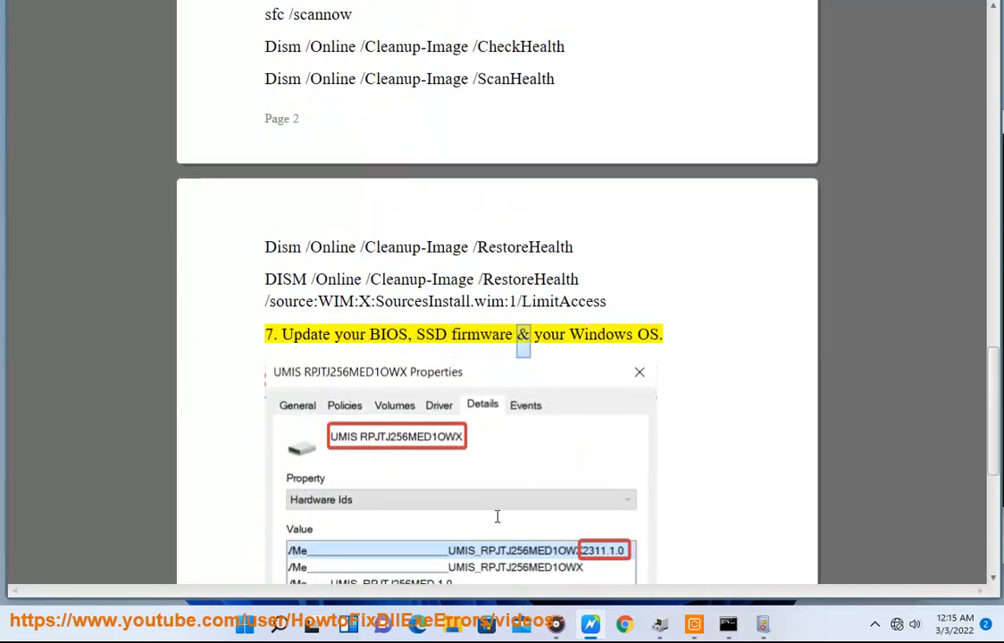
scroll(down, 3)
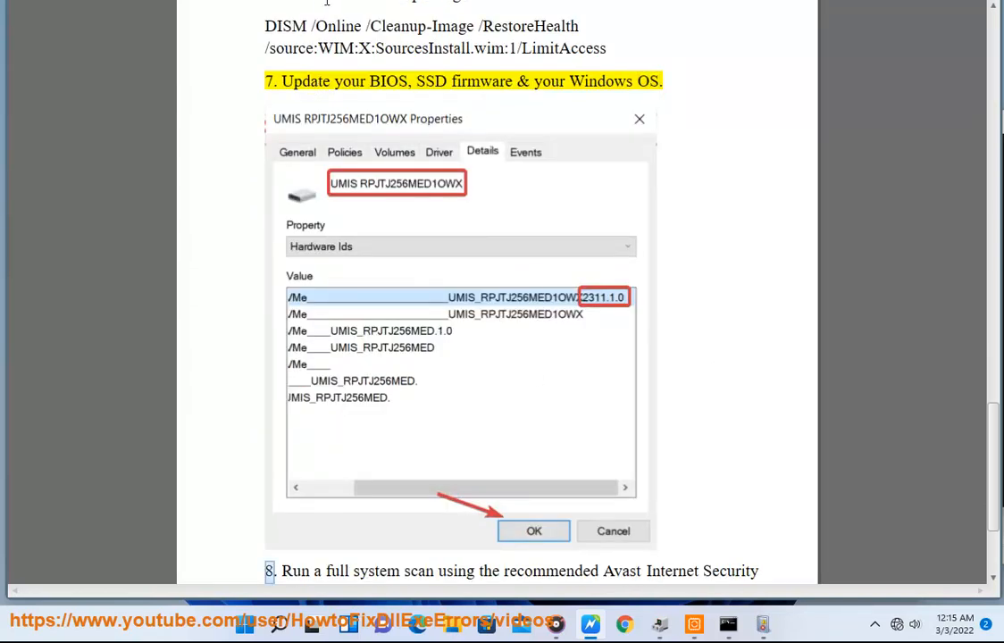
double_click(393, 80)
text(u)
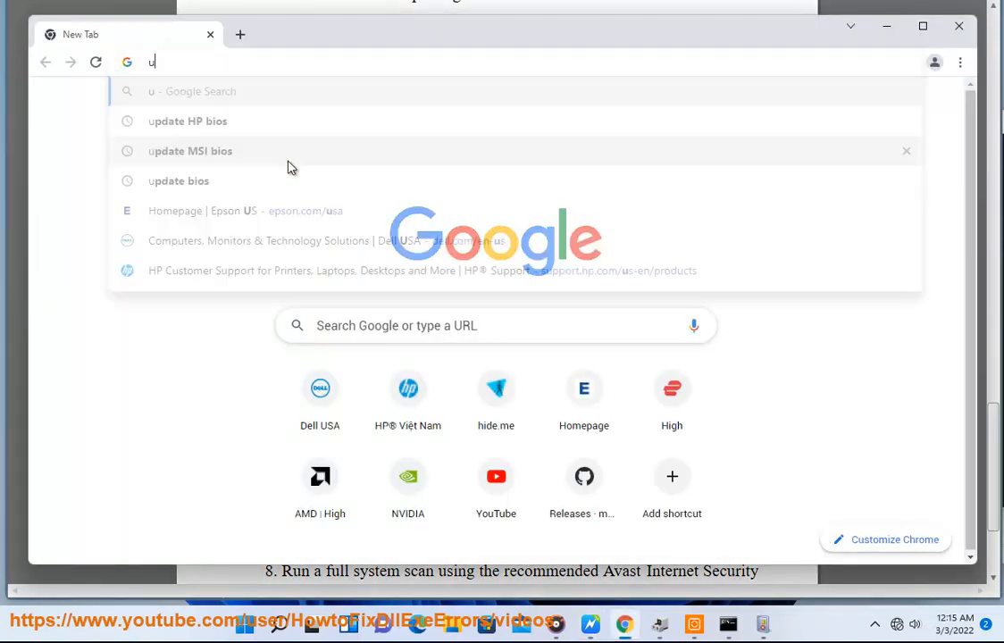
- Enter an 'update BIOS' query in a new Chrome tab's address bar
text(pdaTE BIOS)
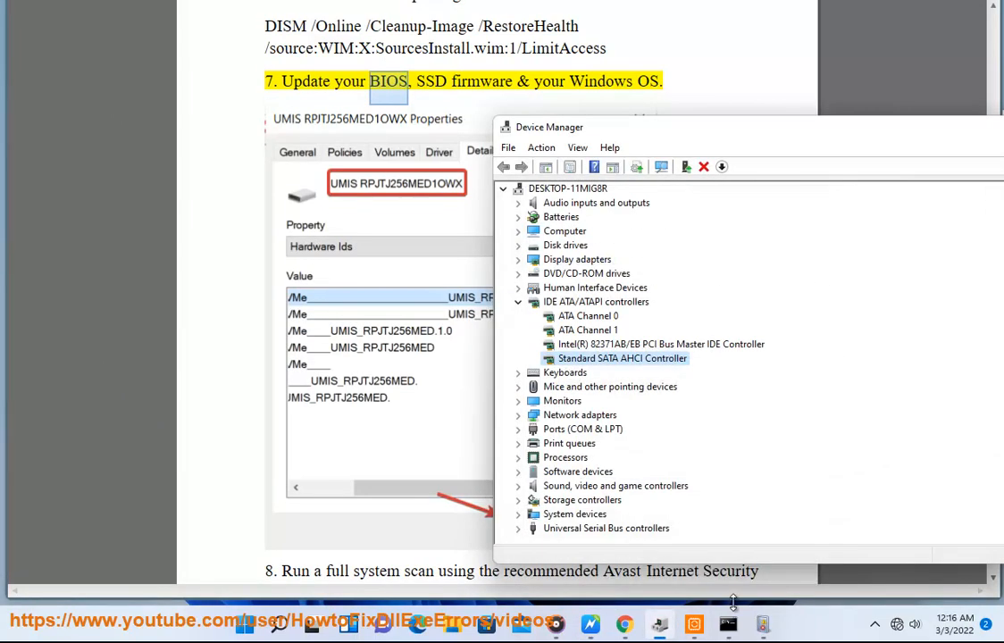
mouse_move(468, 361)
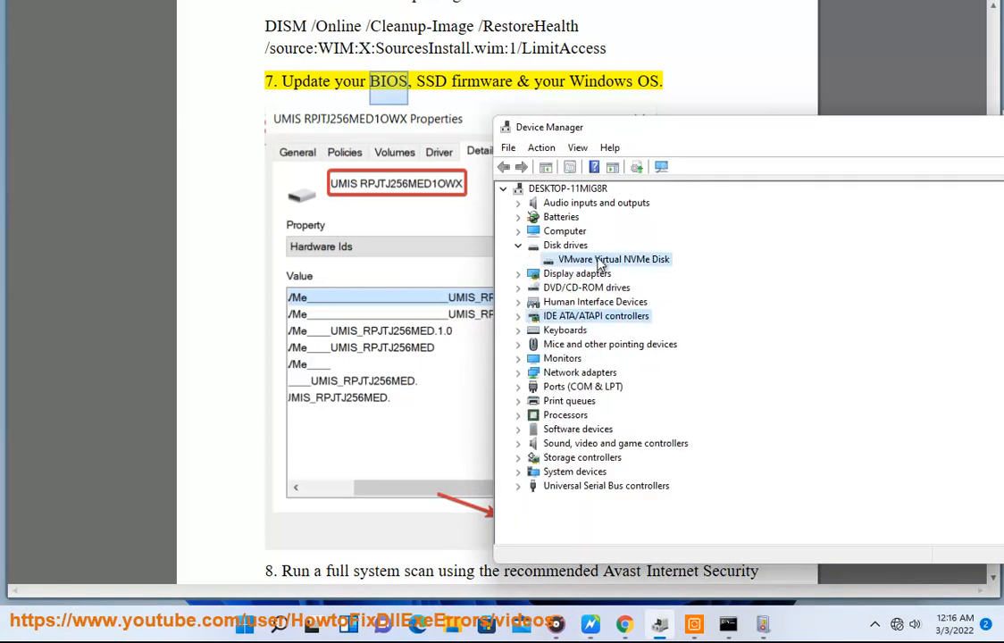
- Review the VMware Virtual NVMe Disk's properties and its hardware IDs under Details
right_click(613, 259)
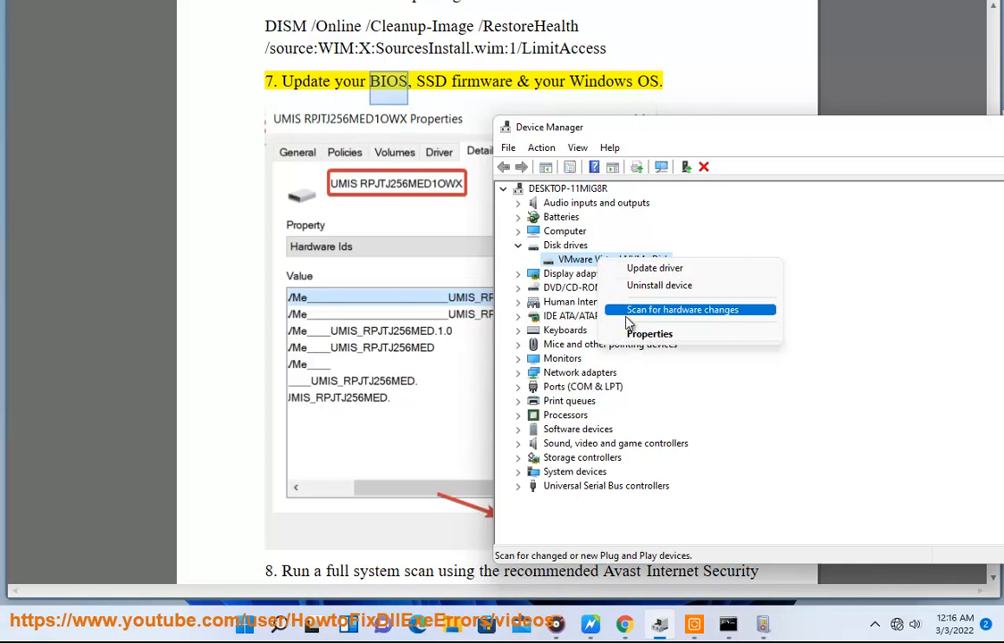
click(649, 334)
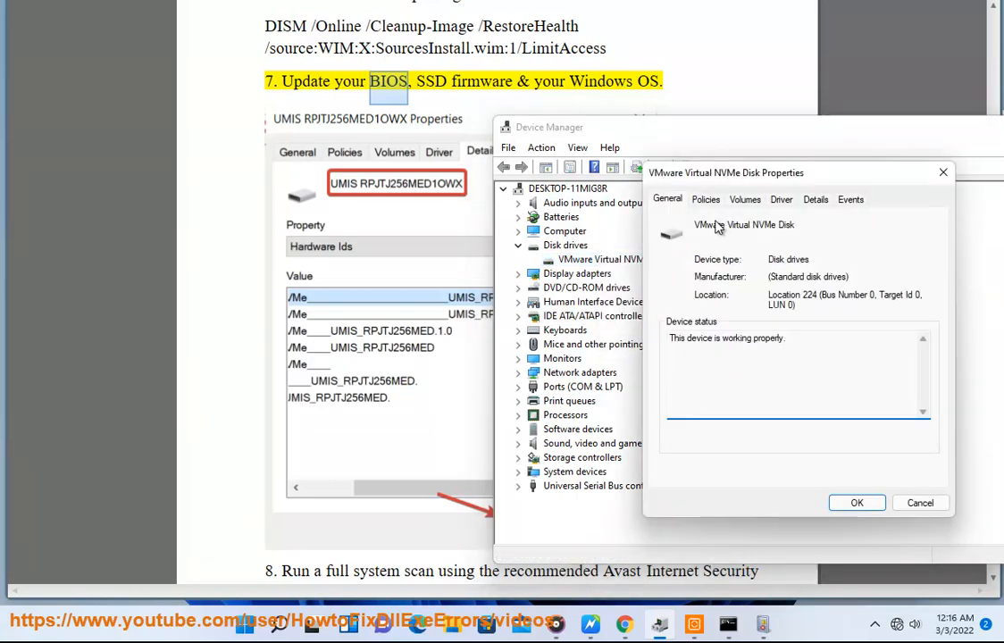
click(814, 199)
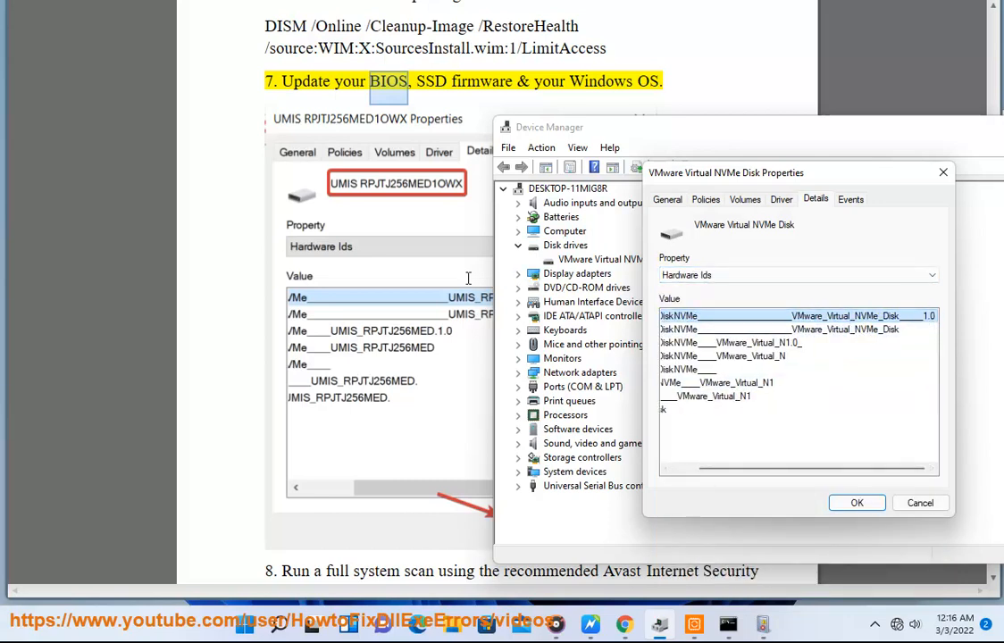
mouse_move(920, 504)
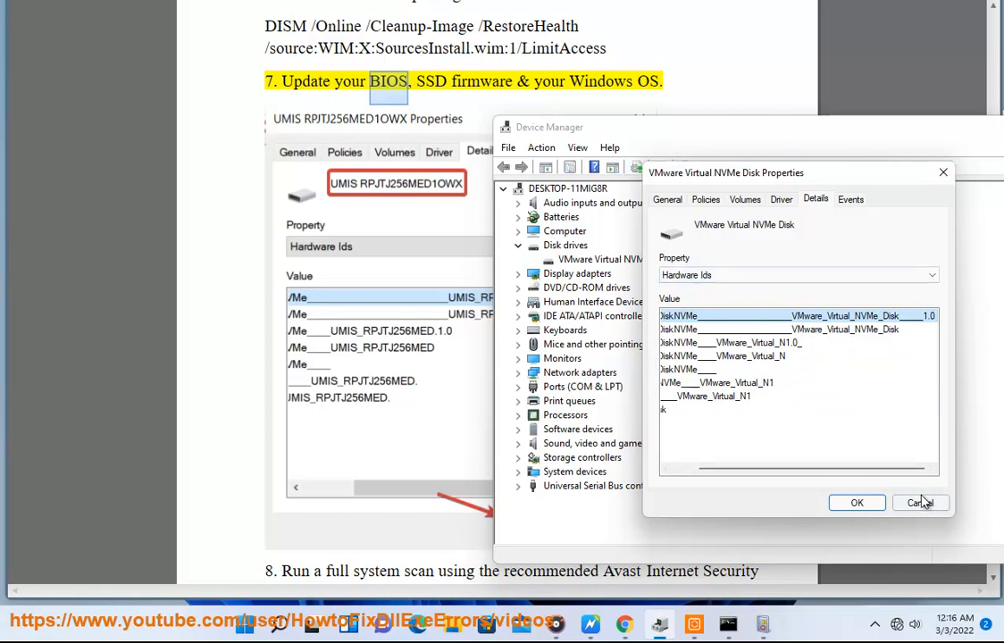
- Check the disk's write-caching Policies, cancel out, and bring up Windows Update
click(704, 198)
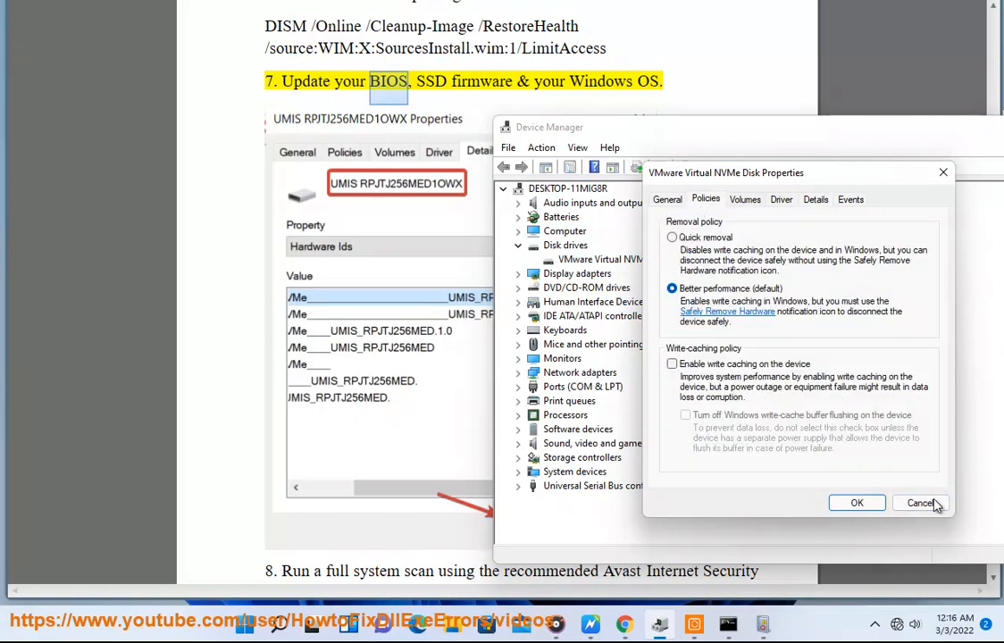
click(780, 200)
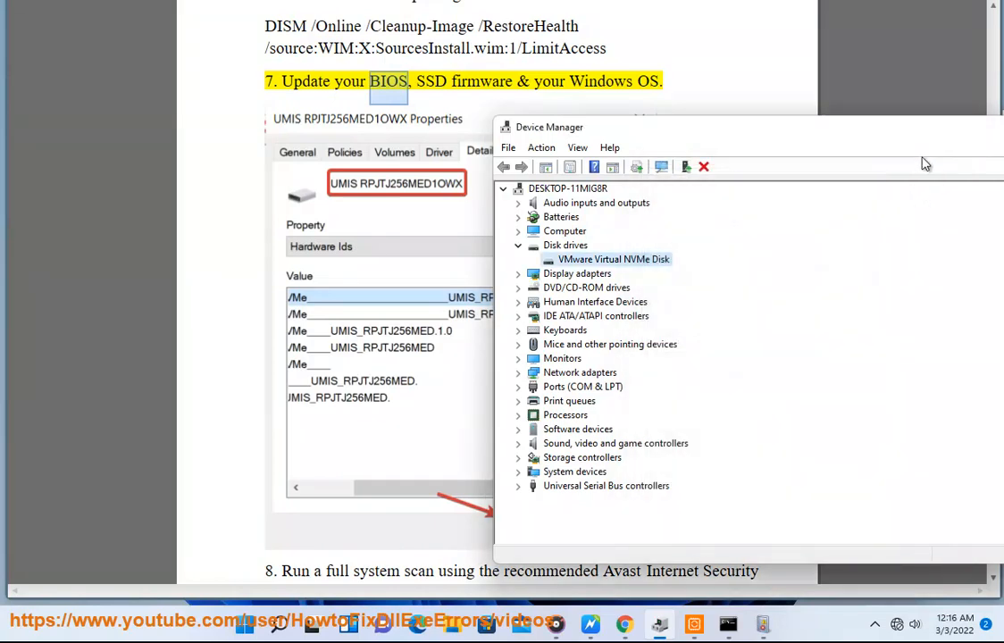
click(702, 166)
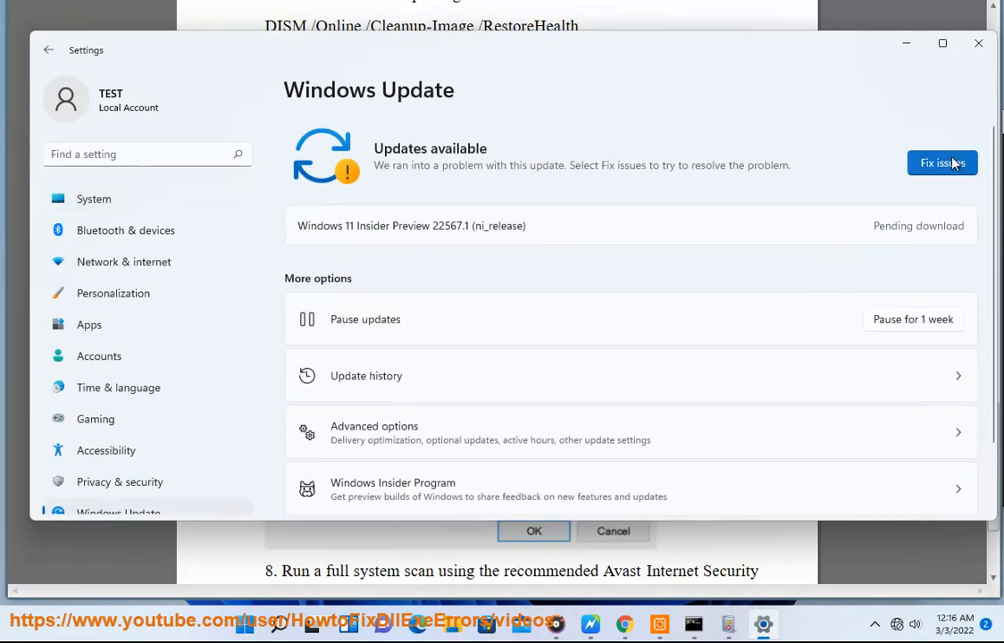
mouse_move(938, 150)
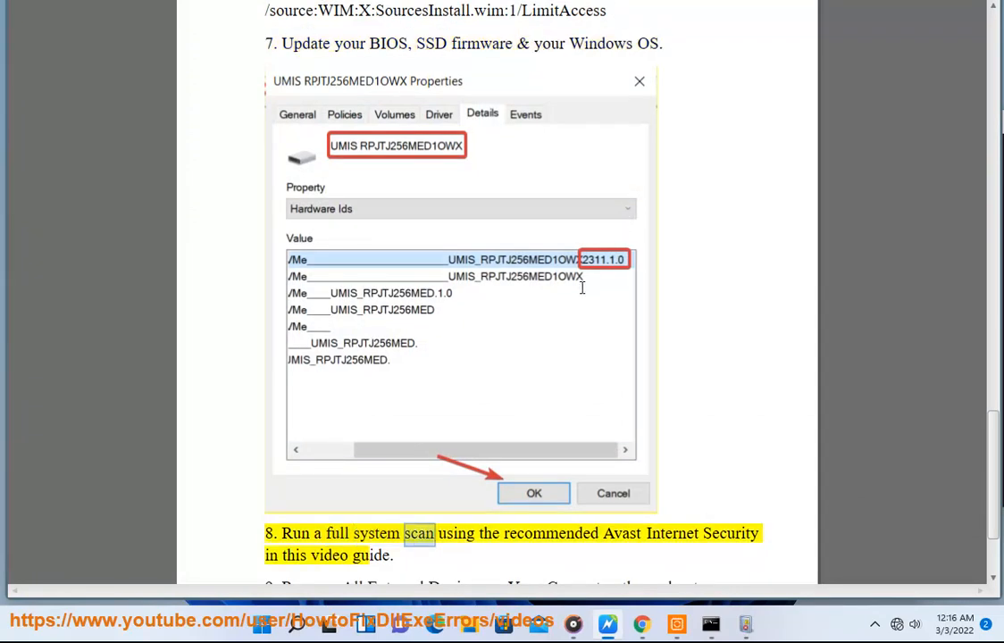
- Reach step 9 on removing external devices and list the safely ejectable devices
scroll(down, 3)
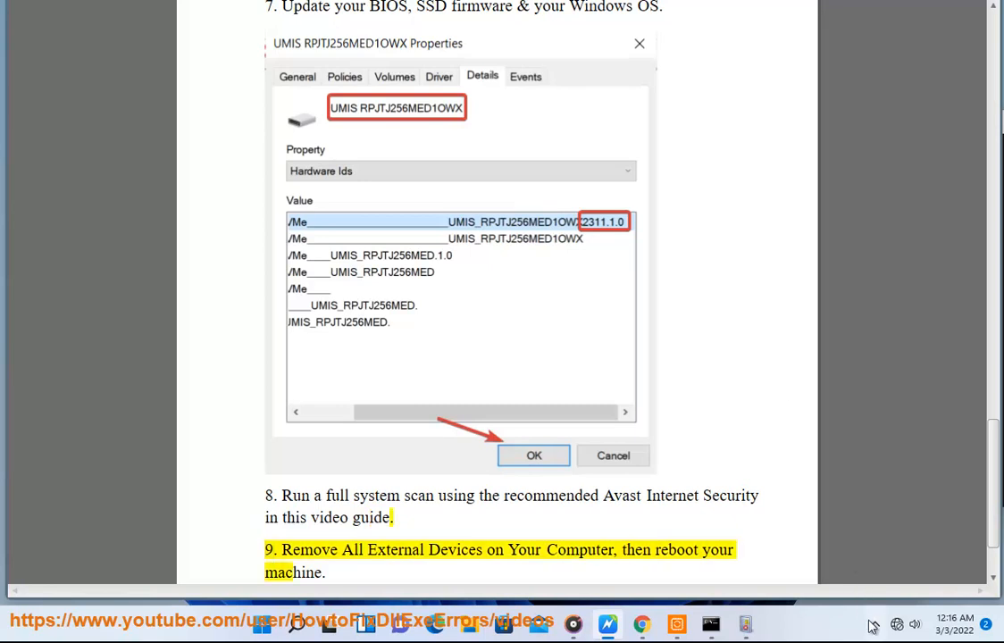
click(872, 624)
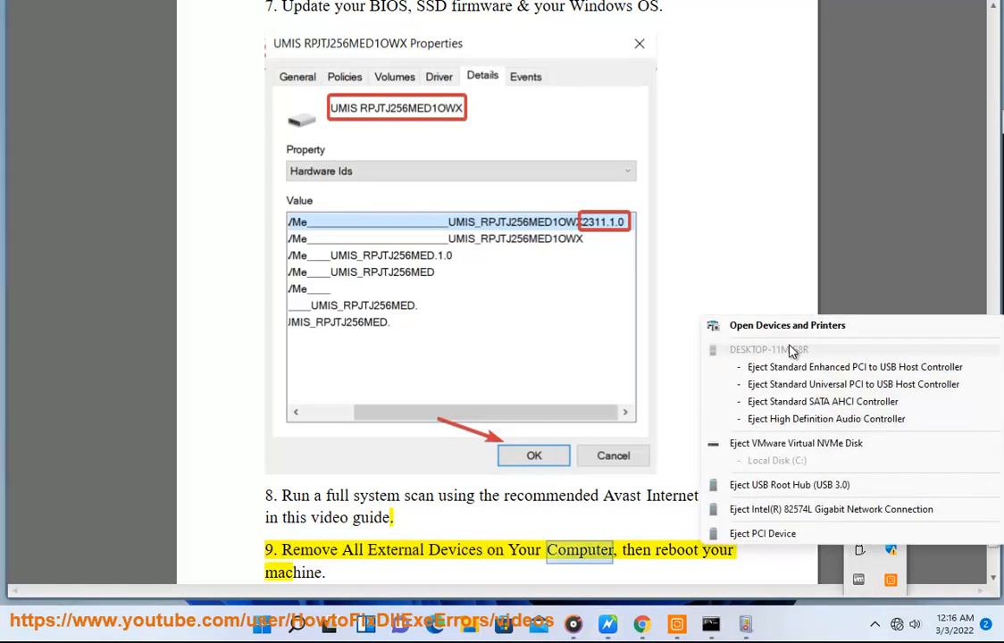